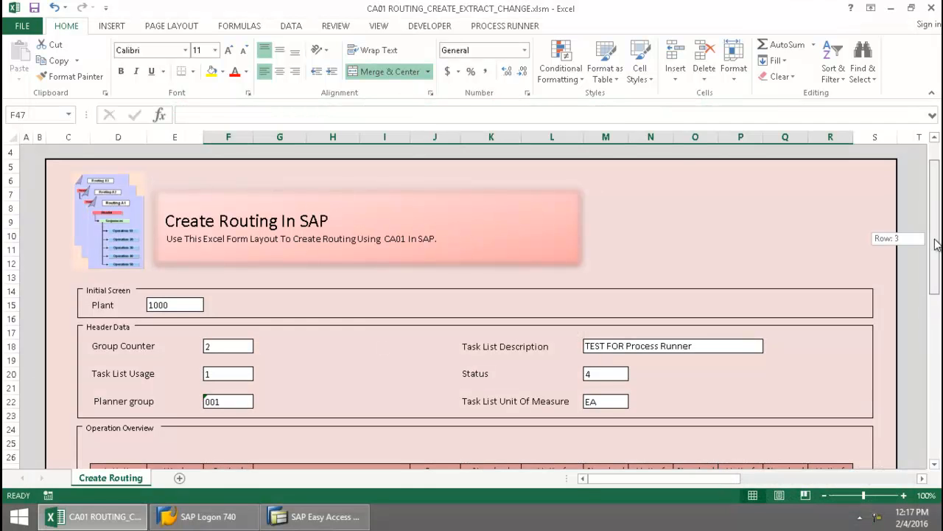
Scroll past the header data to the Operation Overview table and Create Routing button
{"action": "scroll", "scroll_direction": "down", "scroll_amount": 3}
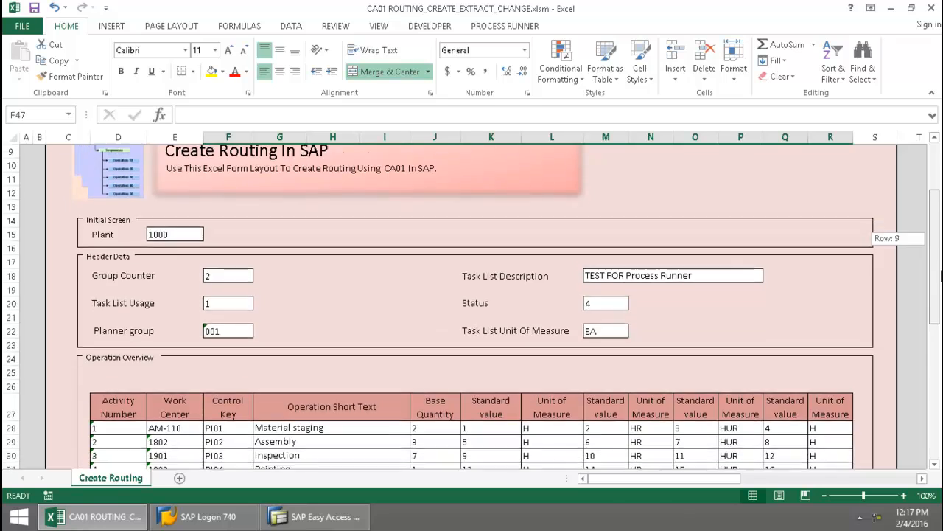
{"action": "scroll", "scroll_direction": "down", "scroll_amount": 3}
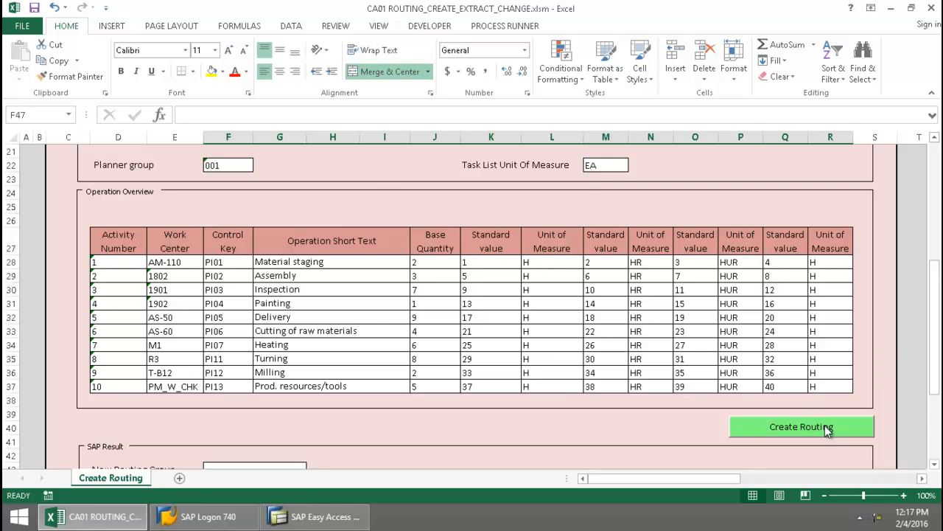
Launch Create Routing and confirm the SAP Logon dialog to begin the CA01 run
{"action": "left_click", "coordinate": [801, 426]}
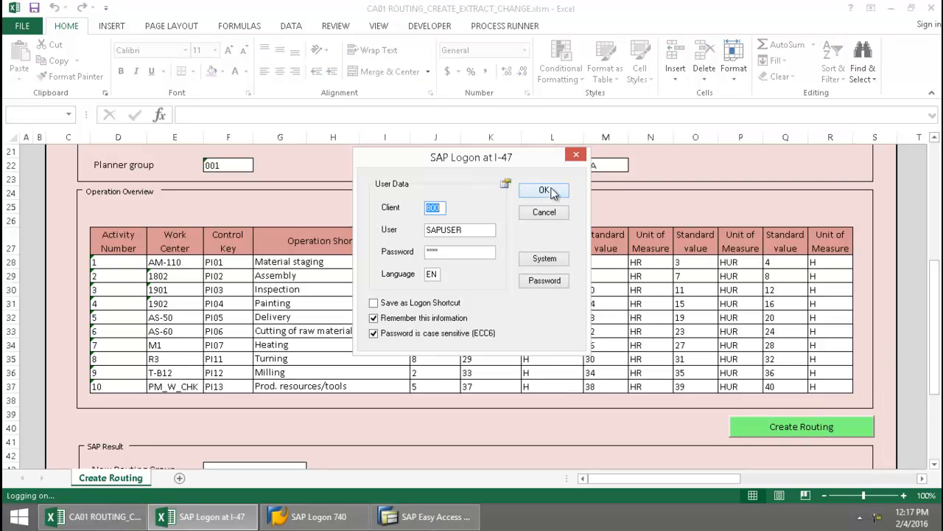
{"action": "left_click", "coordinate": [544, 190]}
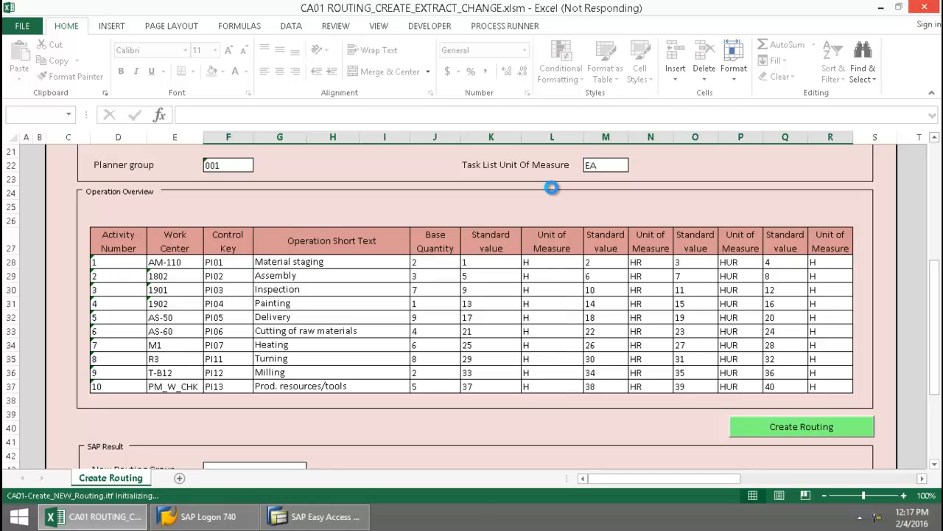
Wait for the Run Status to show Finished with zero errors and close the report
{"action": "left_click", "coordinate": [802, 426]}
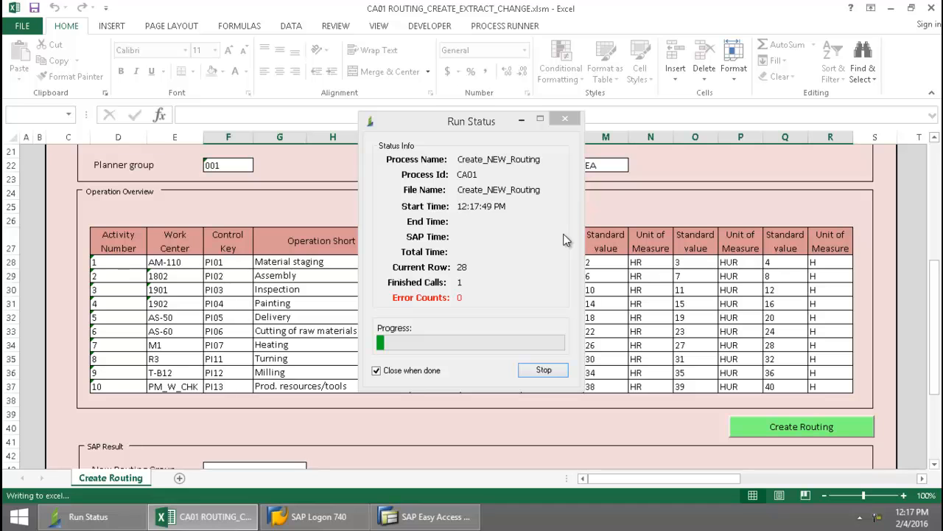
{"action": "mouse_move", "coordinate": [527, 230]}
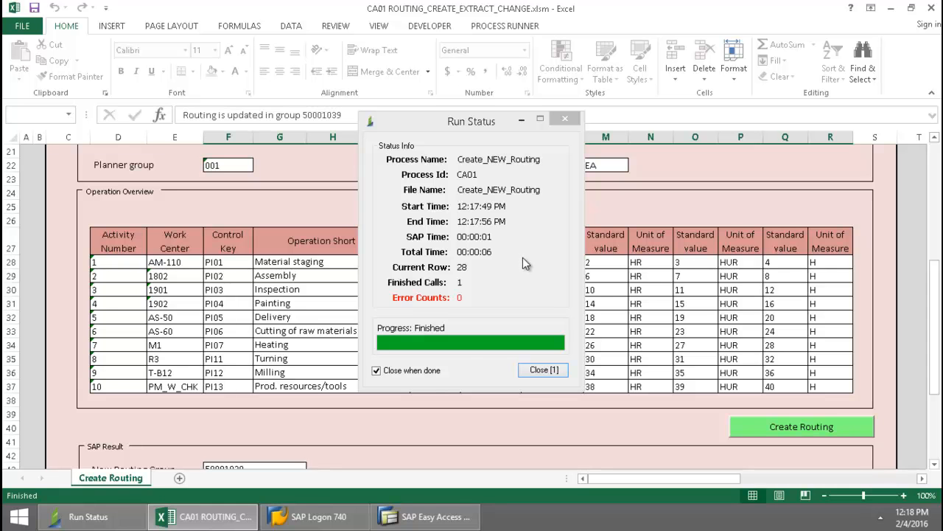
{"action": "left_click", "coordinate": [543, 369]}
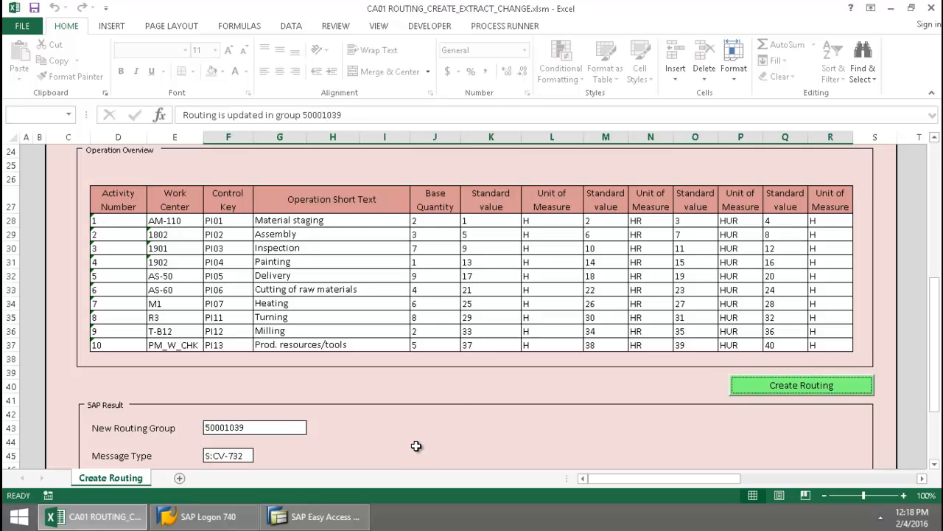
{"action": "mouse_move", "coordinate": [404, 459]}
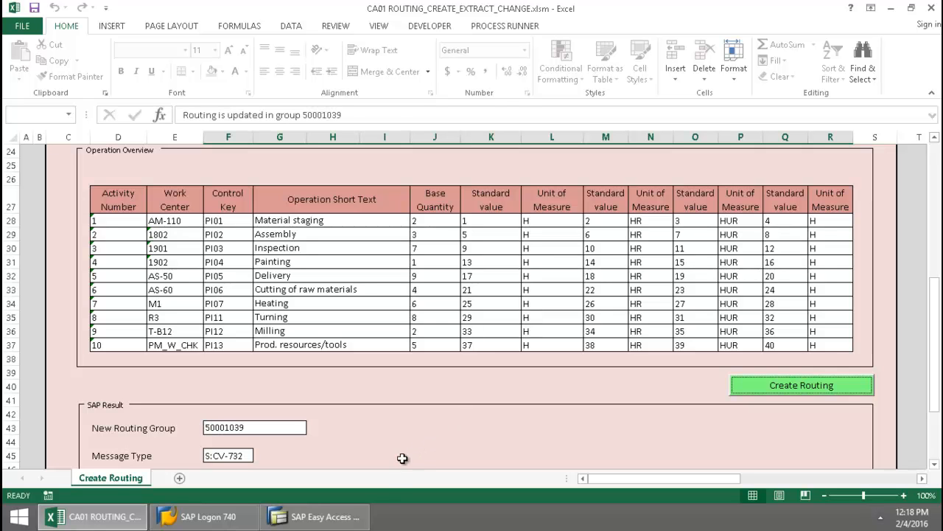
Switch to the SAP window showing routing group 50001039's Operation Overview
{"action": "left_click", "coordinate": [315, 516]}
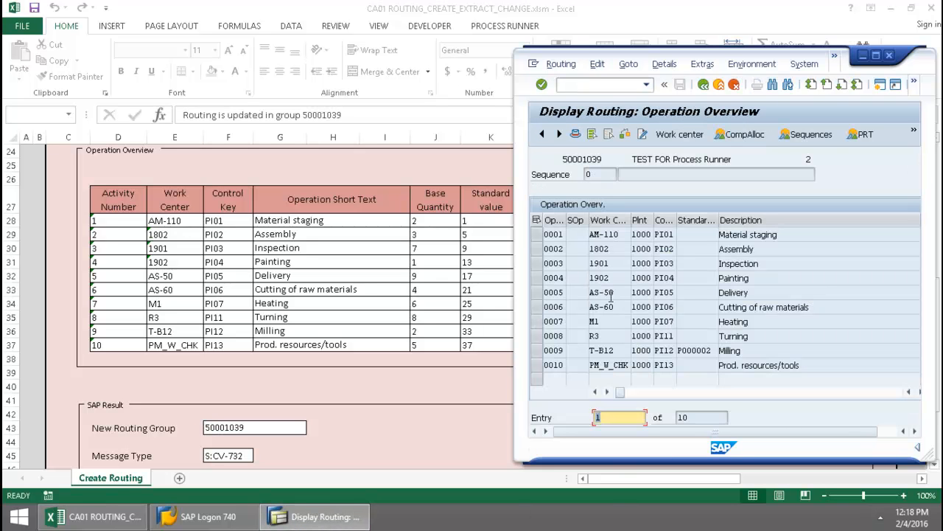
{"action": "mouse_move", "coordinate": [572, 283]}
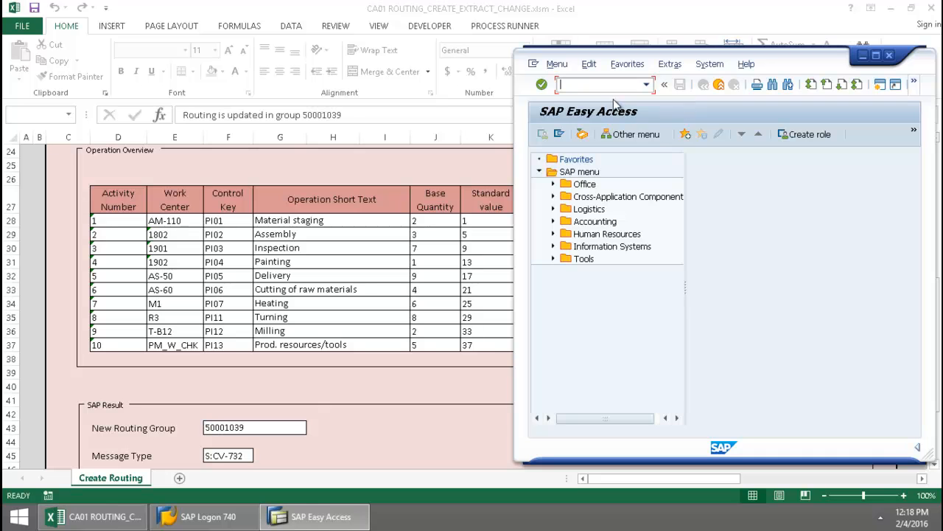
Enter the CA change-document transaction to display changes for group 50001039
{"action": "type", "text": "CA"}
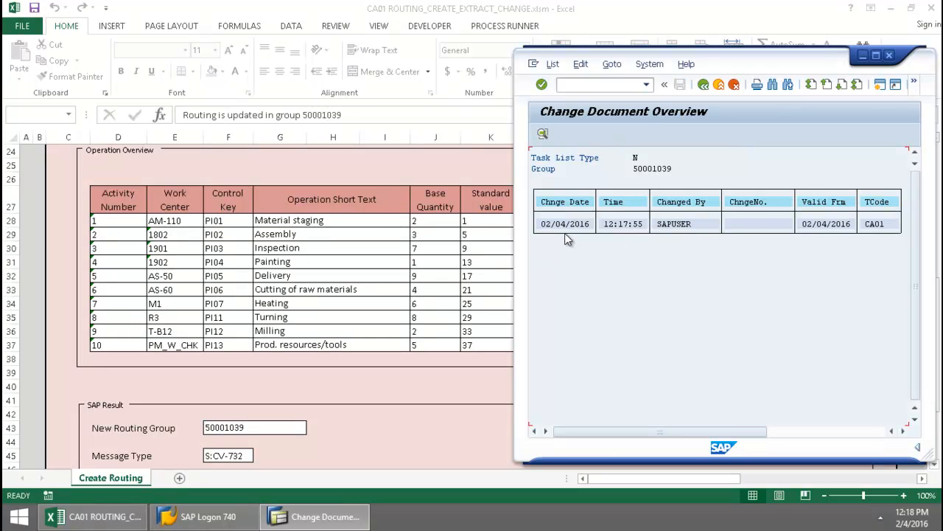
{"action": "mouse_move", "coordinate": [855, 369]}
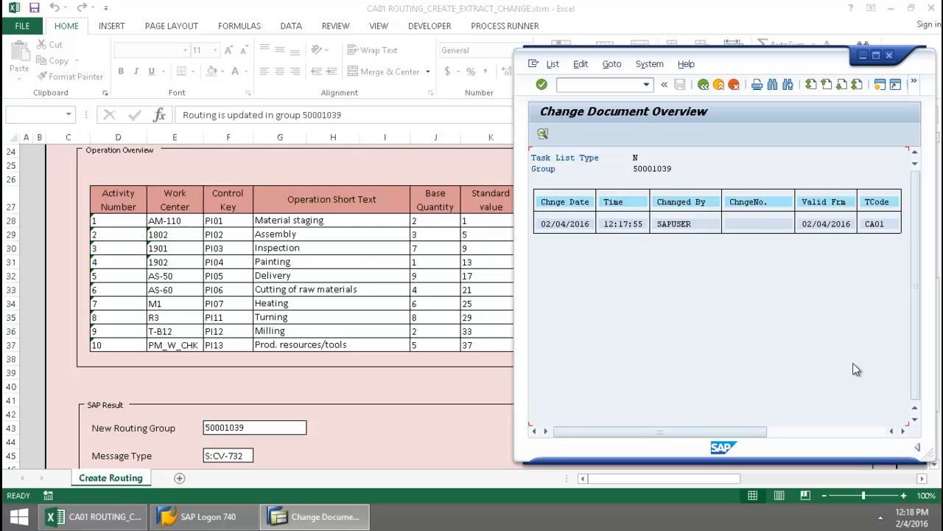